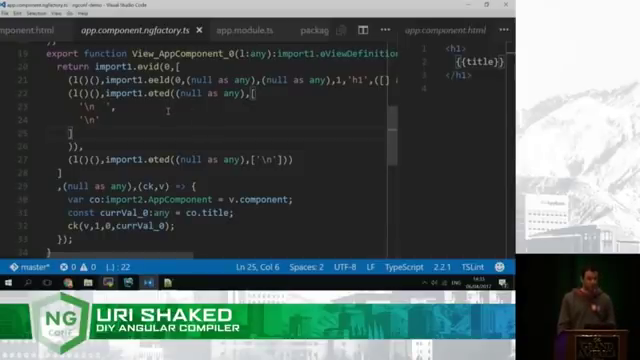
mouse_move(155, 69)
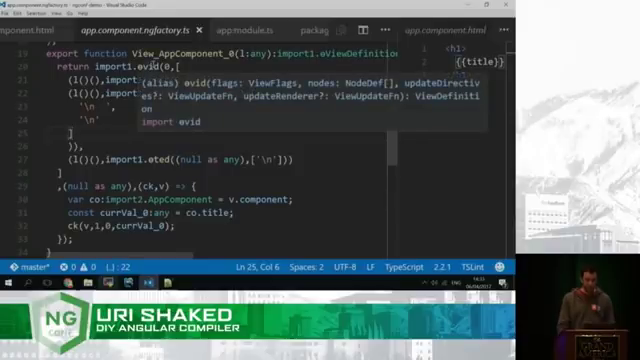